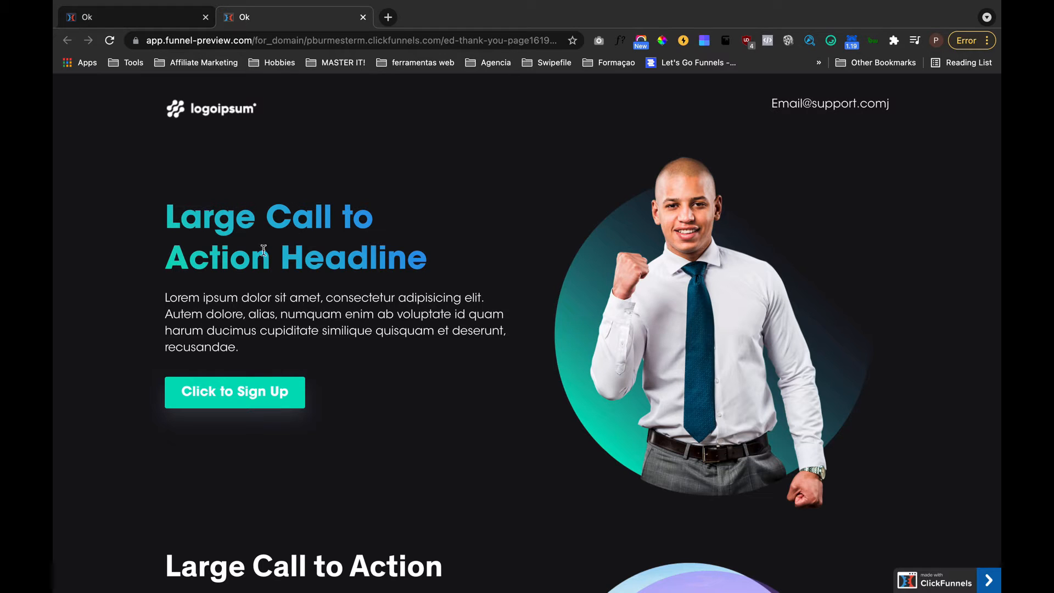
pyautogui.moveTo(403, 311)
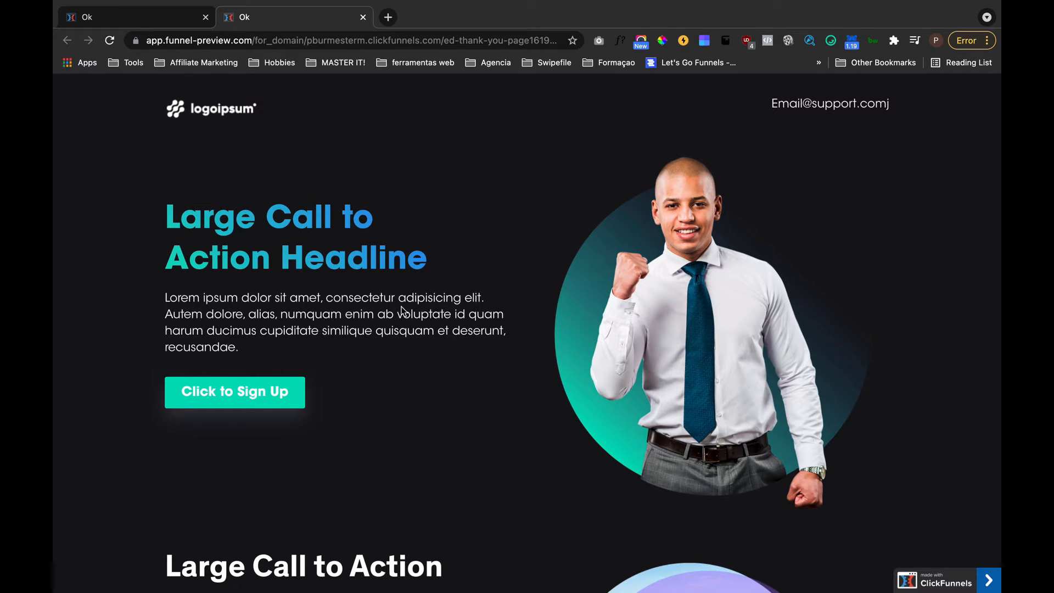
# - Fill the selected headline text with a linear gradient running from the teal to the blue swatch
pyautogui.click(551, 579)
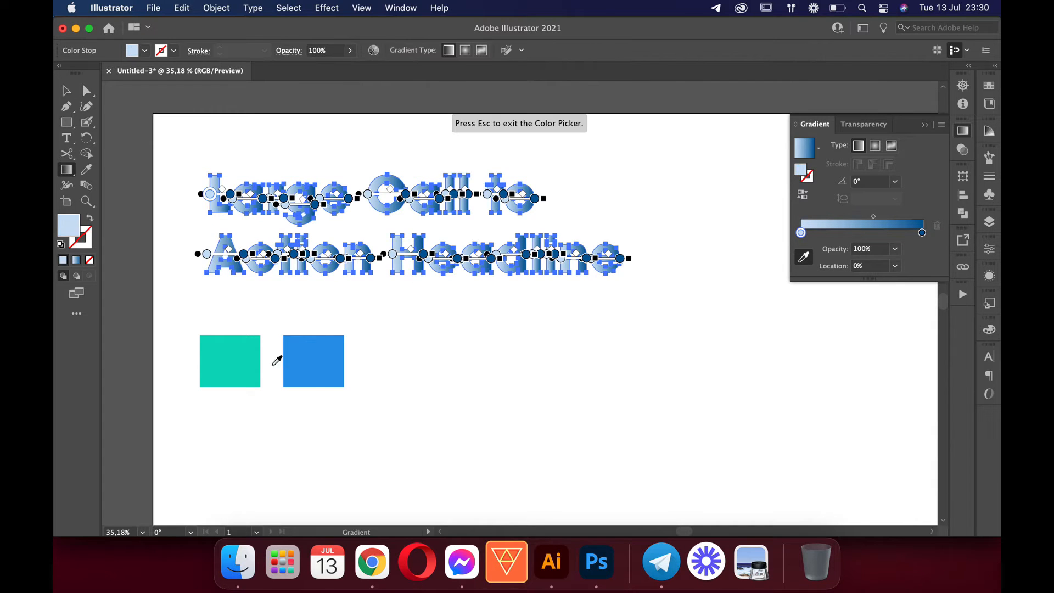
pyautogui.click(229, 361)
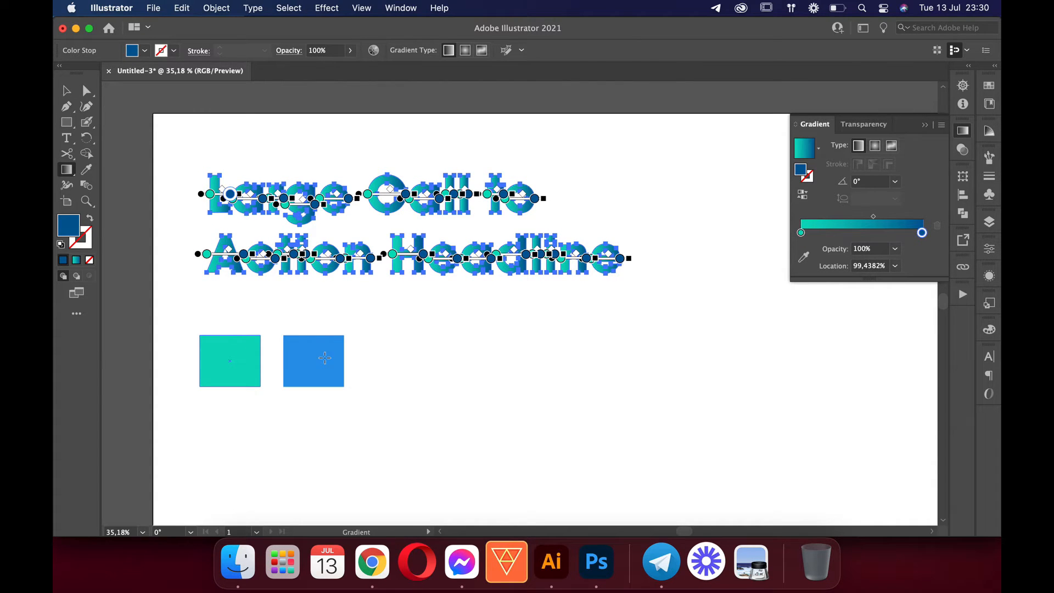
pyautogui.moveTo(325, 343)
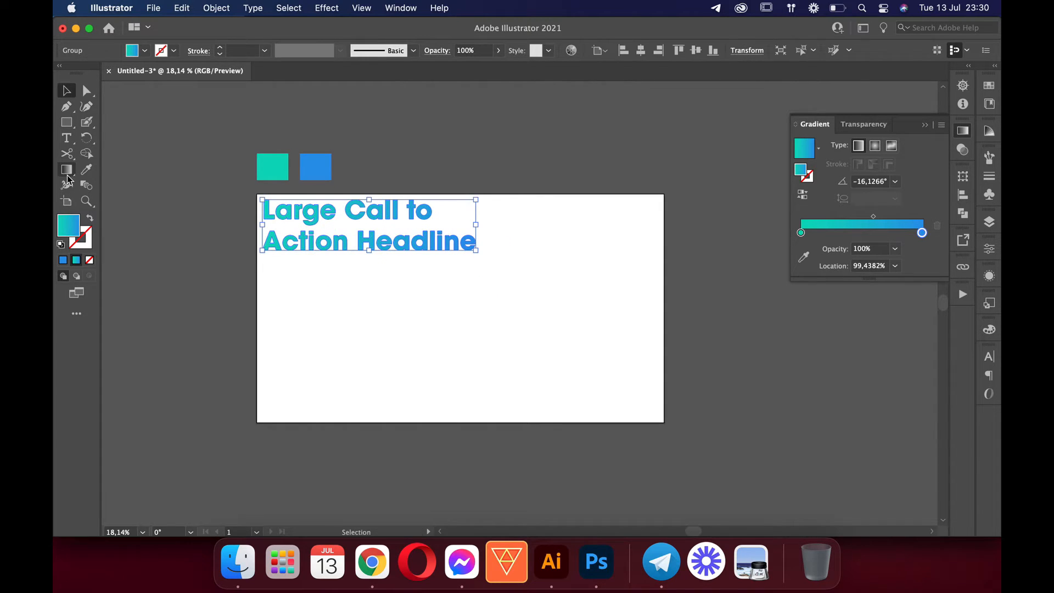
# - Draw a small star beside the headline that takes the current teal-to-blue gradient fill
pyautogui.click(66, 200)
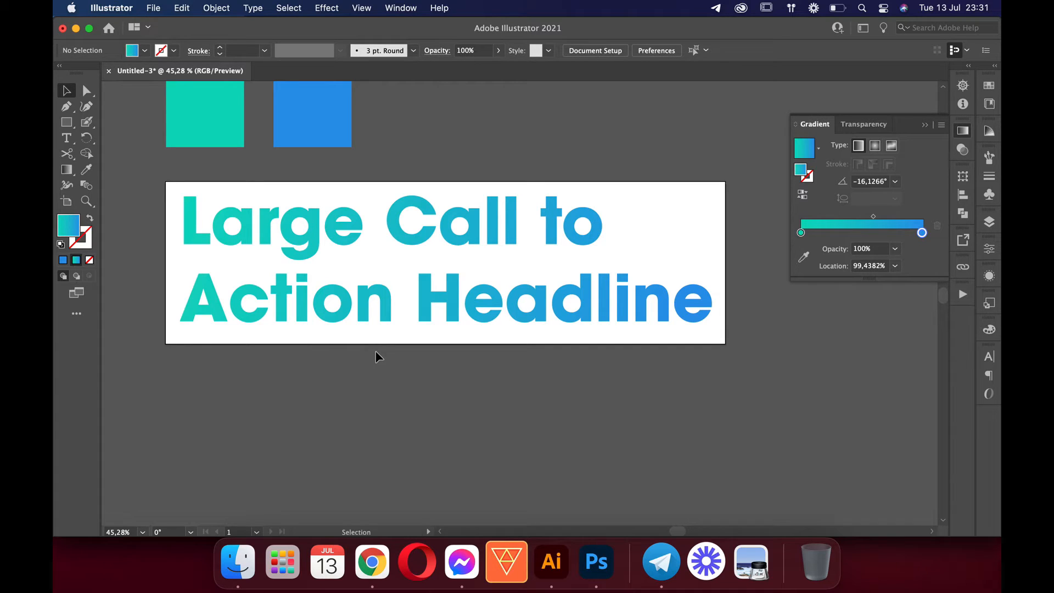
pyautogui.click(67, 122)
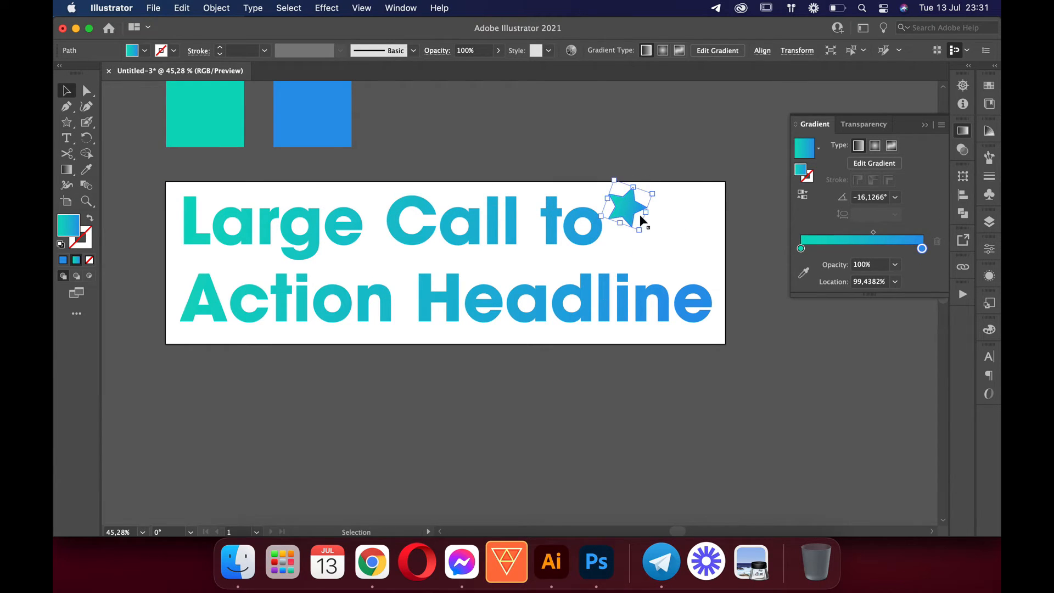
pyautogui.click(759, 277)
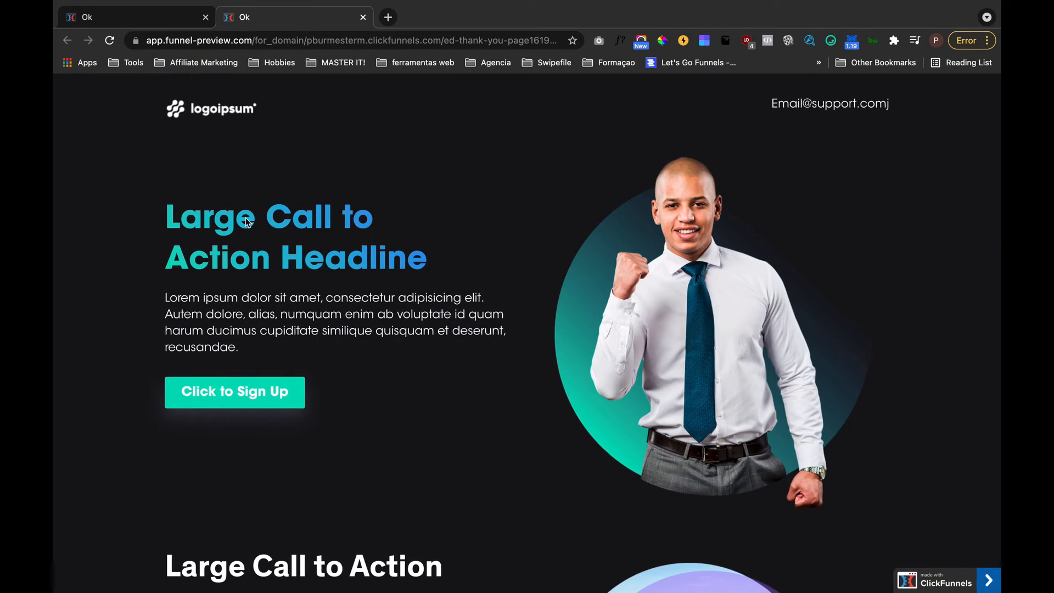
pyautogui.moveTo(264, 244)
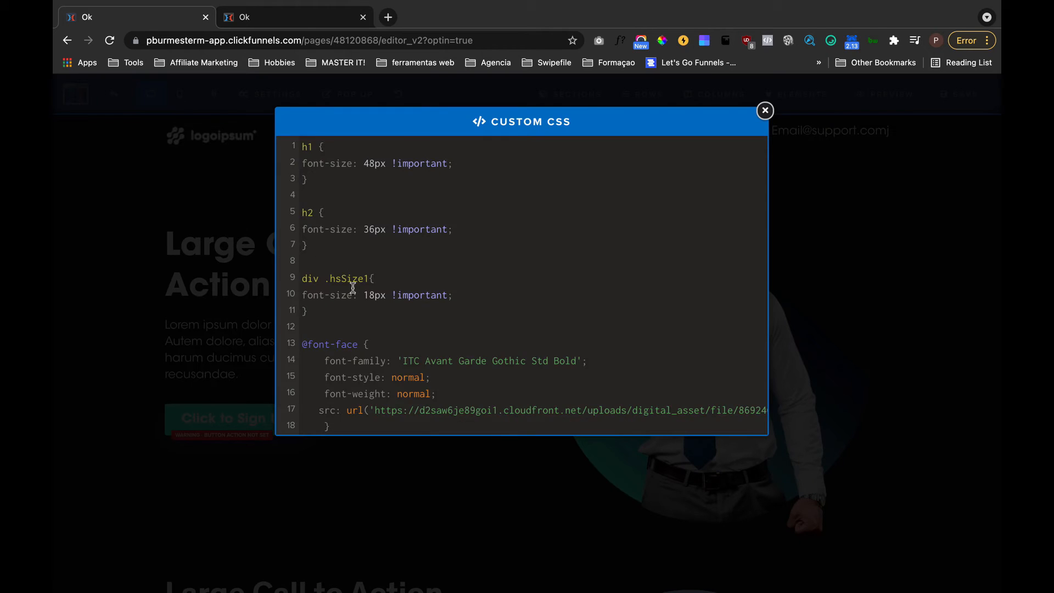
# - Copy the headline element's CSS ID from its settings panel
pyautogui.scroll(-3)
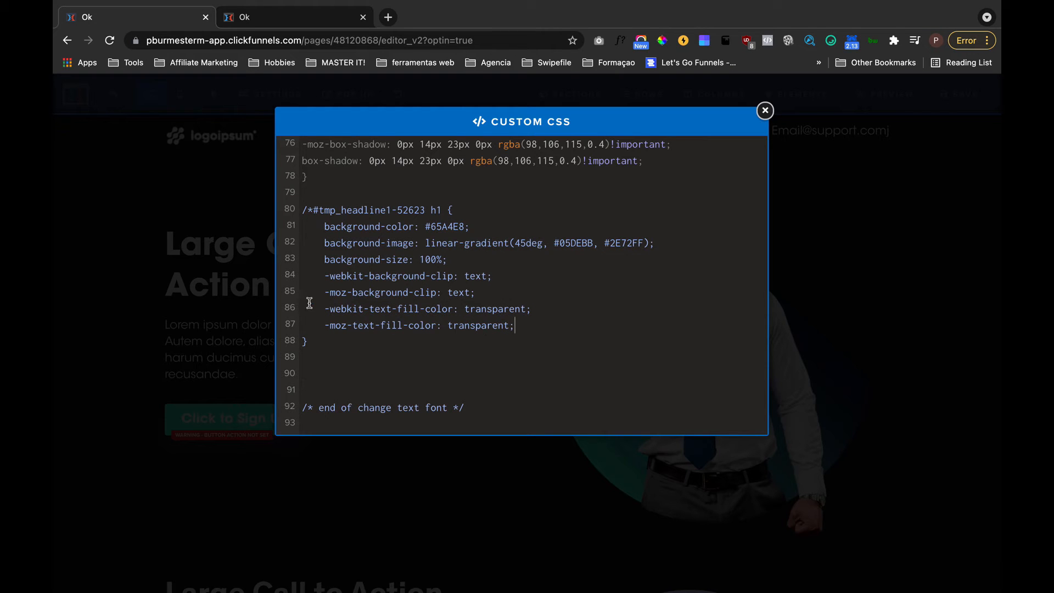
pyautogui.click(764, 110)
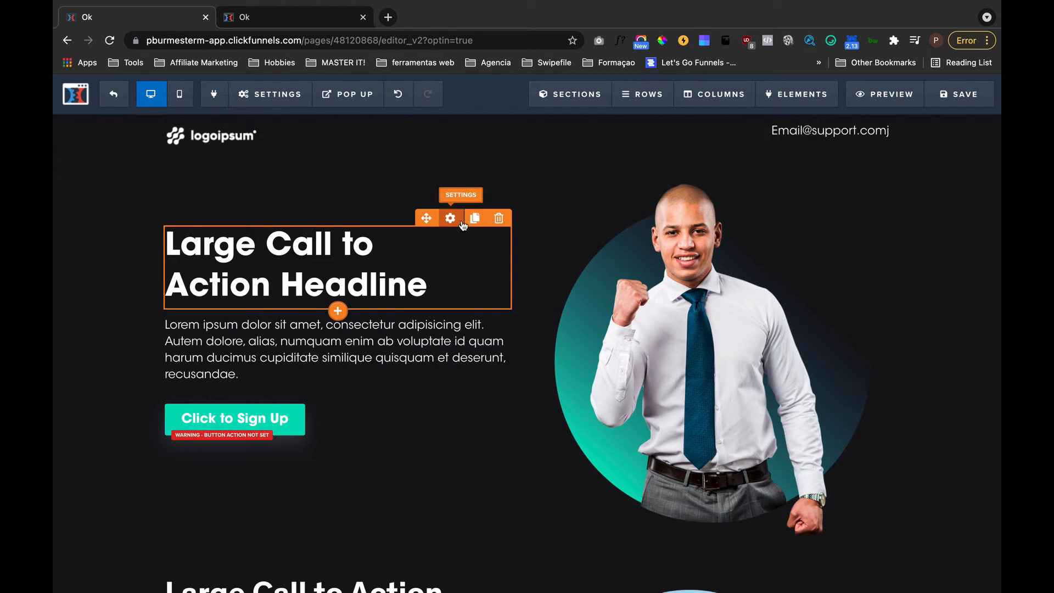
pyautogui.click(450, 218)
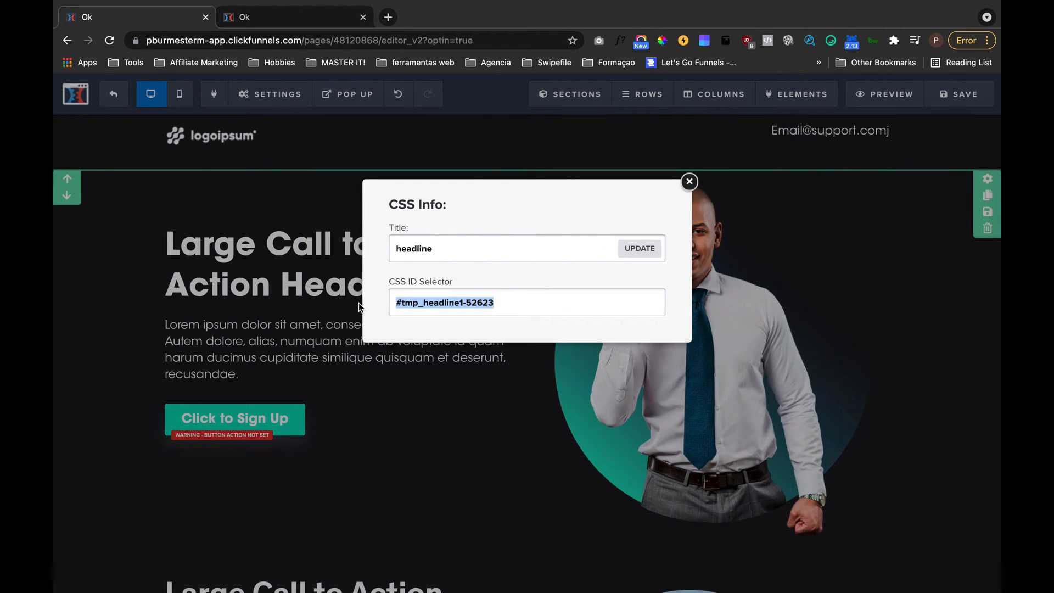
# - Replace the commented selector in Custom CSS with the headline ID so the gradient rule applies
pyautogui.click(270, 95)
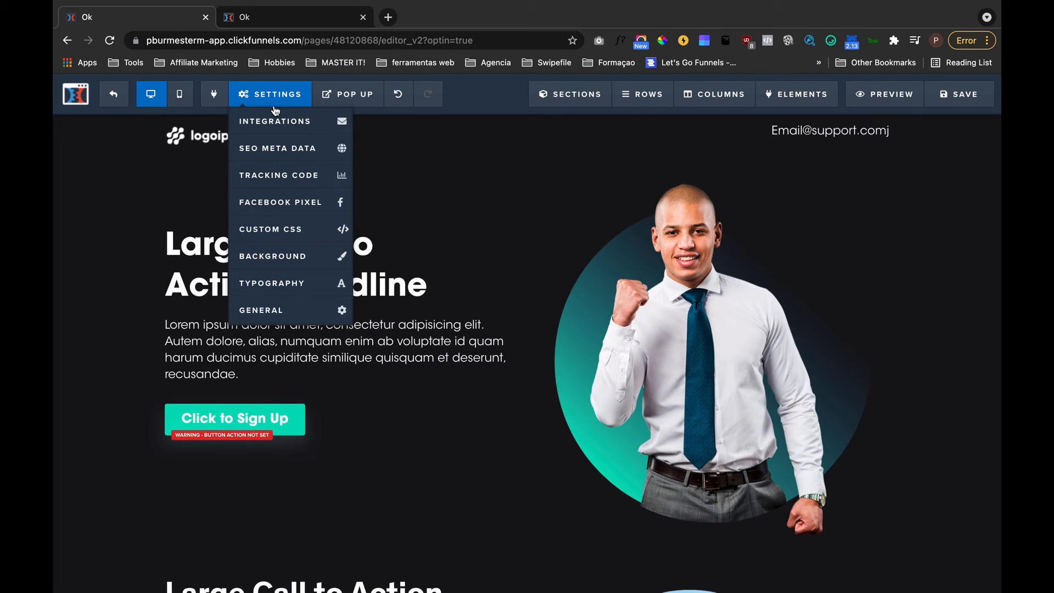
pyautogui.click(270, 229)
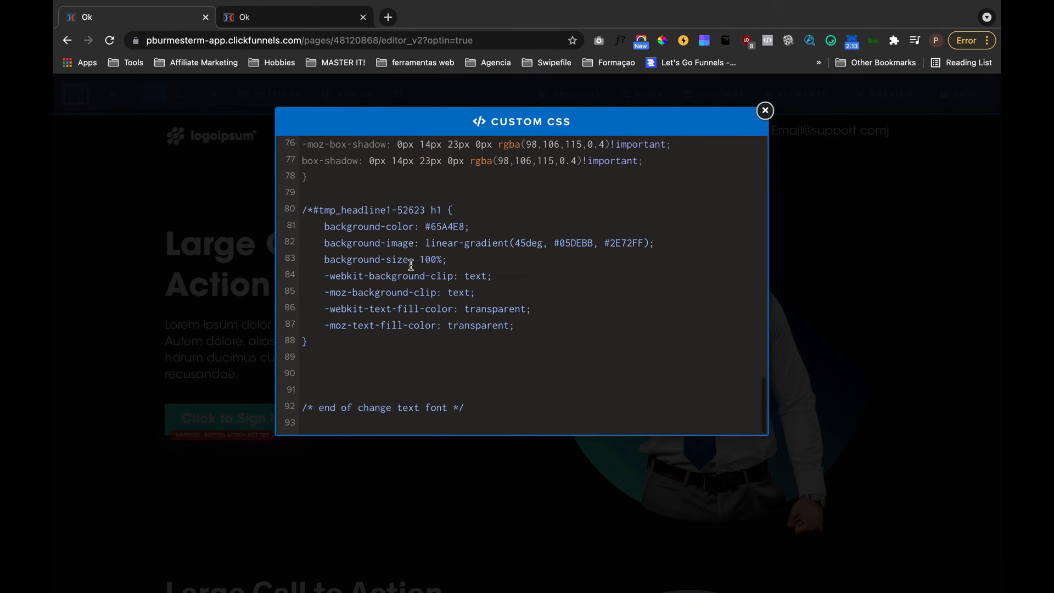
pyautogui.doubleClick(364, 210)
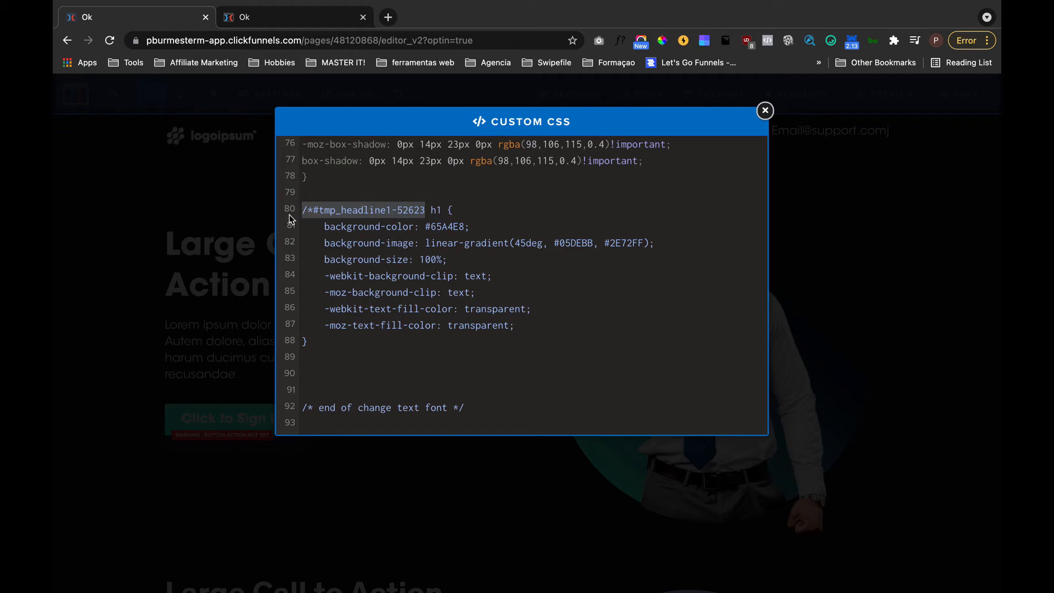
pyautogui.click(764, 110)
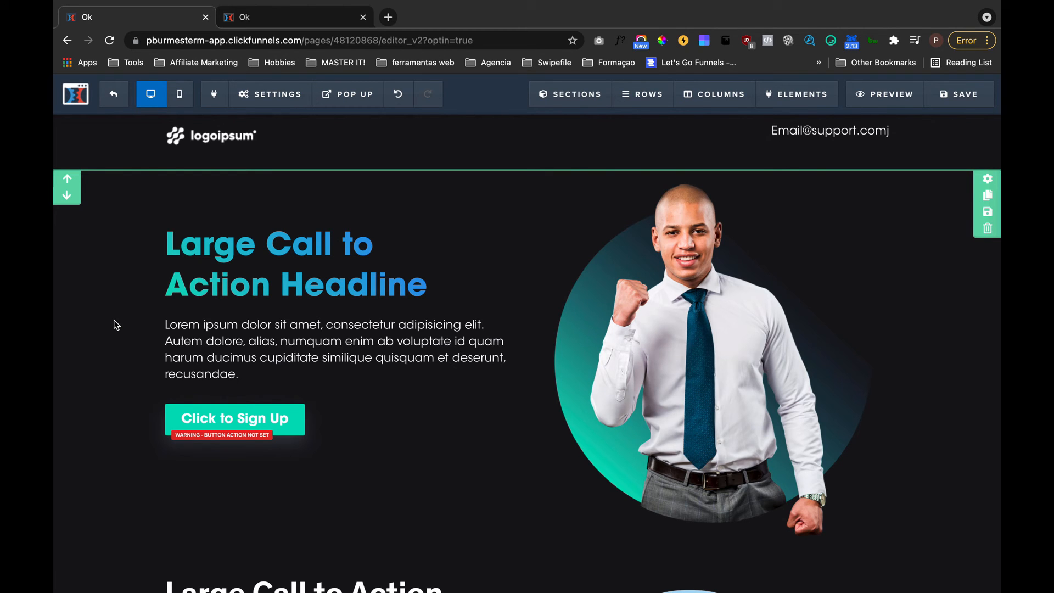
# - Place a second centred Headline element below the gradient headline and head to the page settings
pyautogui.click(796, 93)
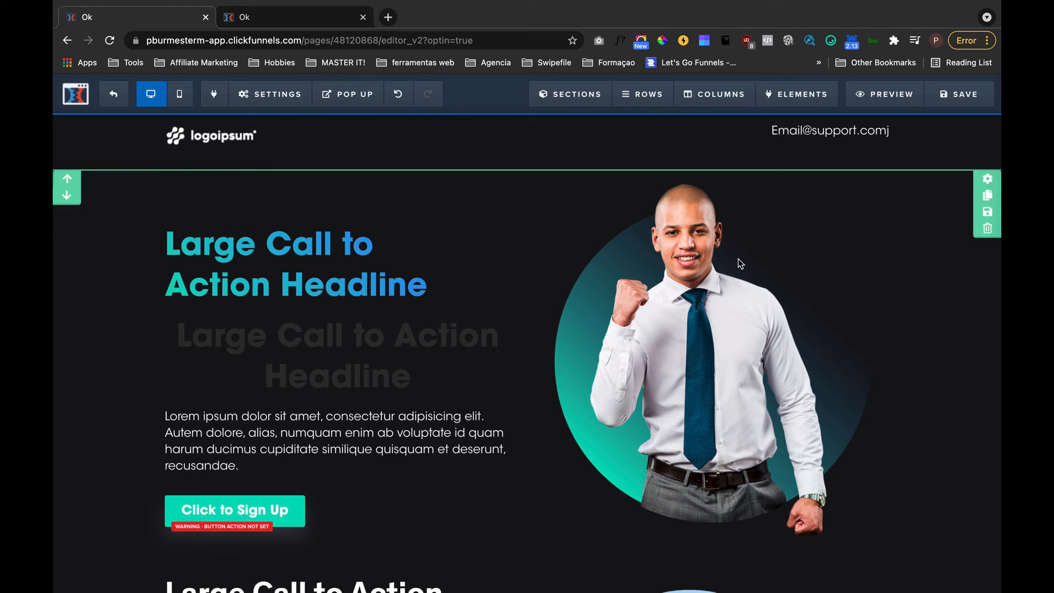
pyautogui.click(336, 356)
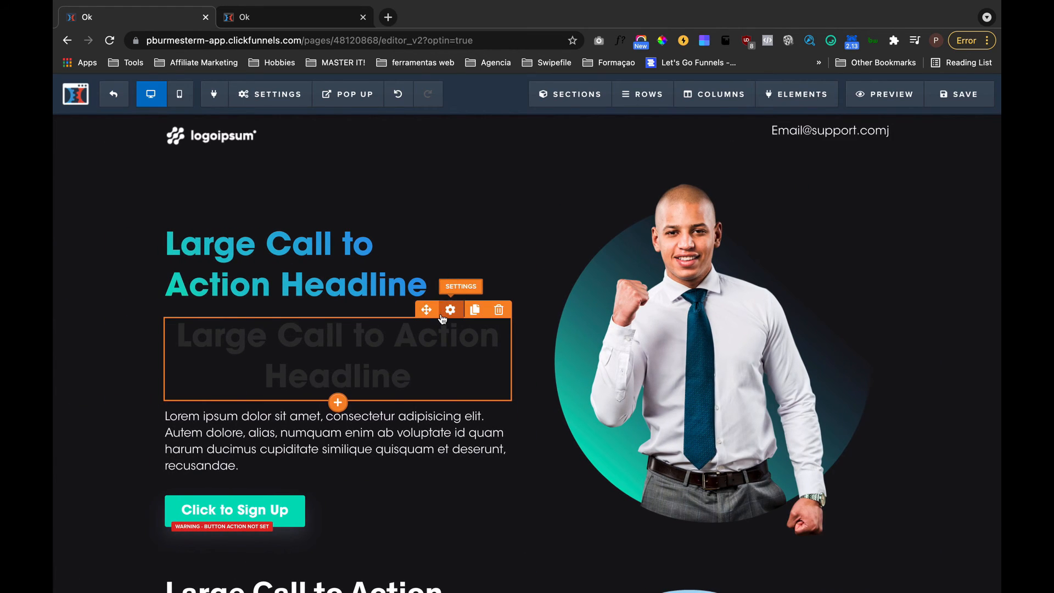
pyautogui.click(450, 310)
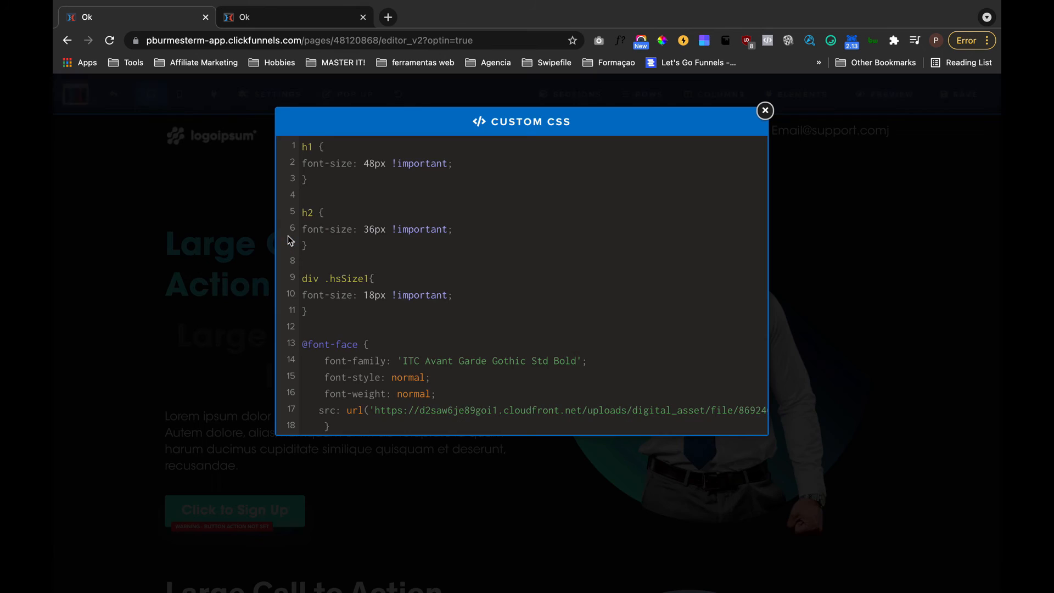
# - Highlight the #tmp_headline1-52623 h1 gradient rule, then close Custom CSS back to the page editor
pyautogui.scroll(-3)
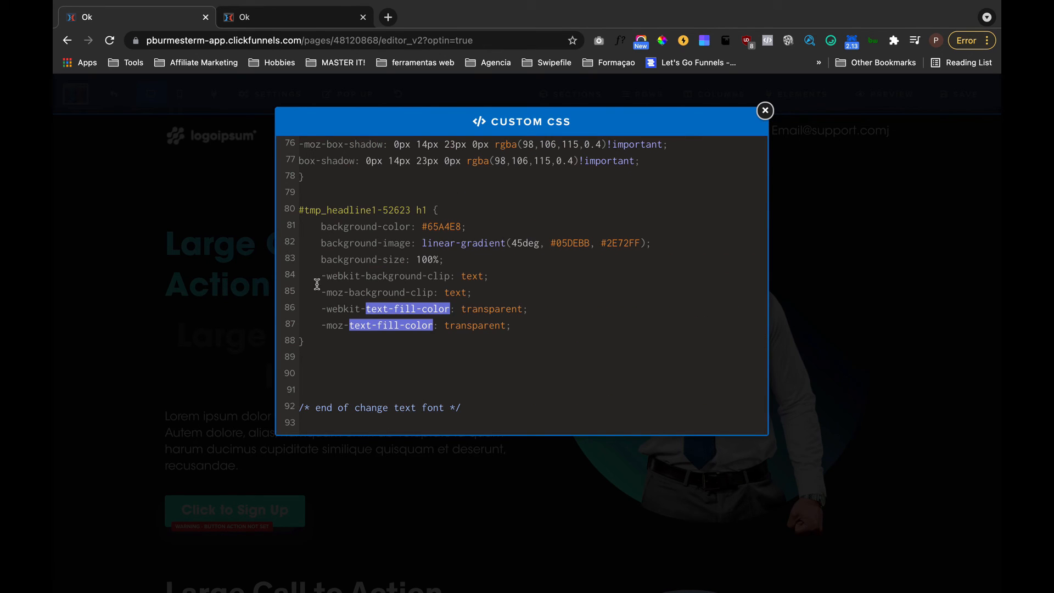
pyautogui.moveTo(332, 361)
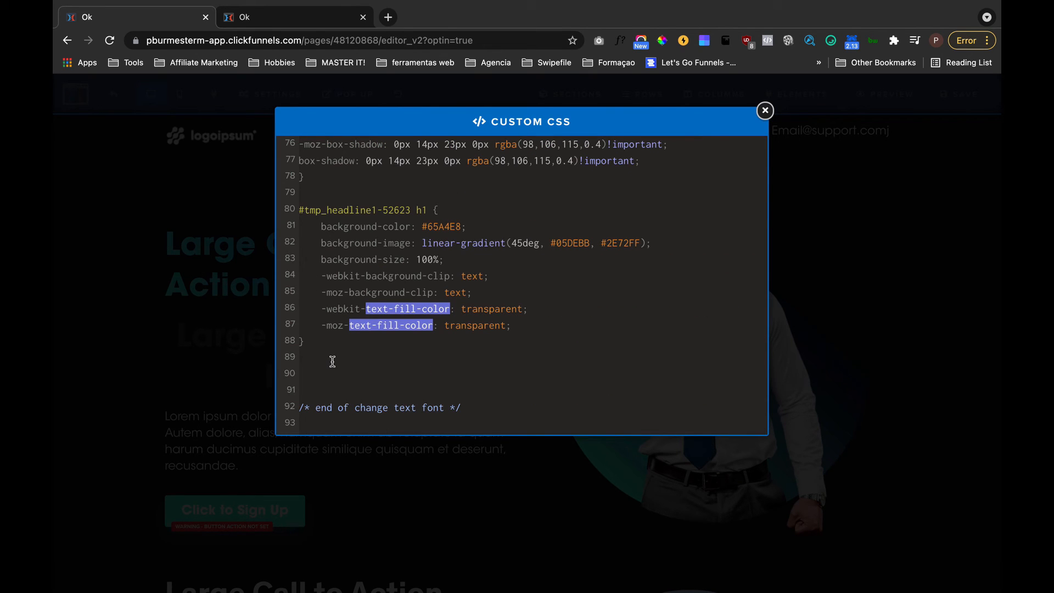
pyautogui.moveTo(335, 367)
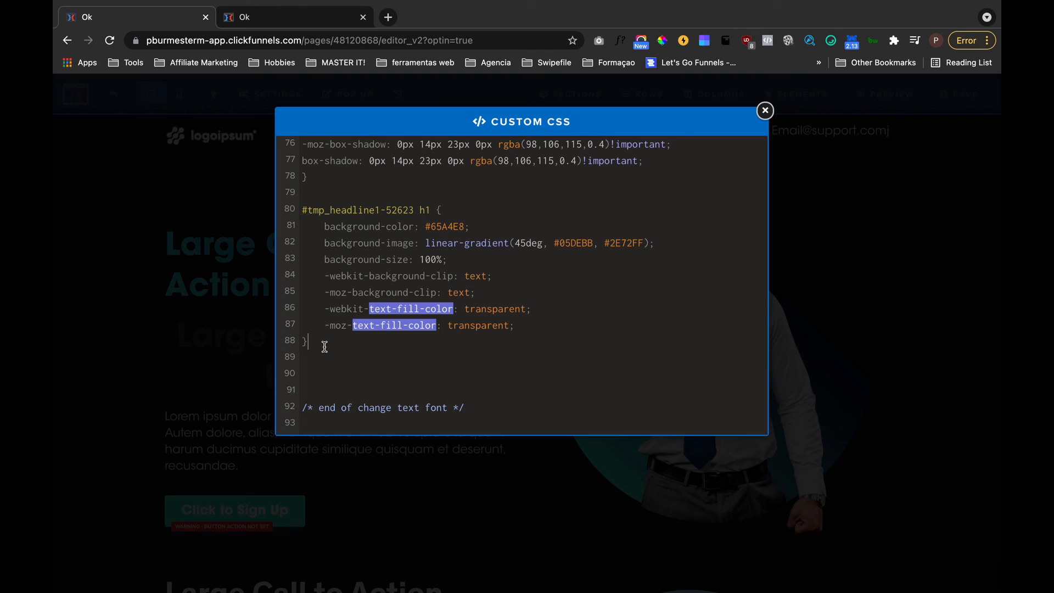
pyautogui.moveTo(325, 350)
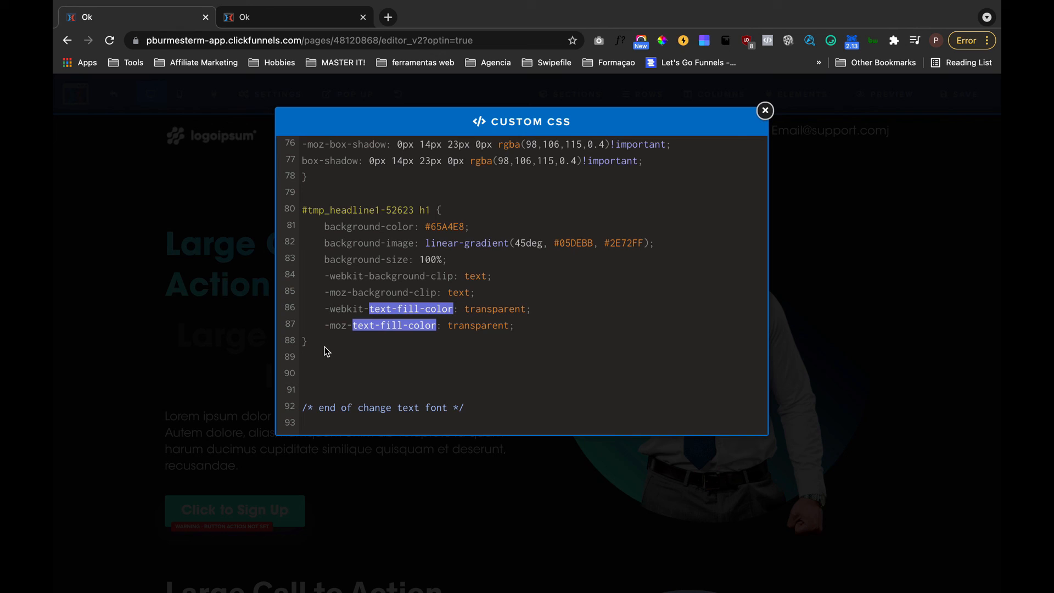
pyautogui.moveTo(205, 315)
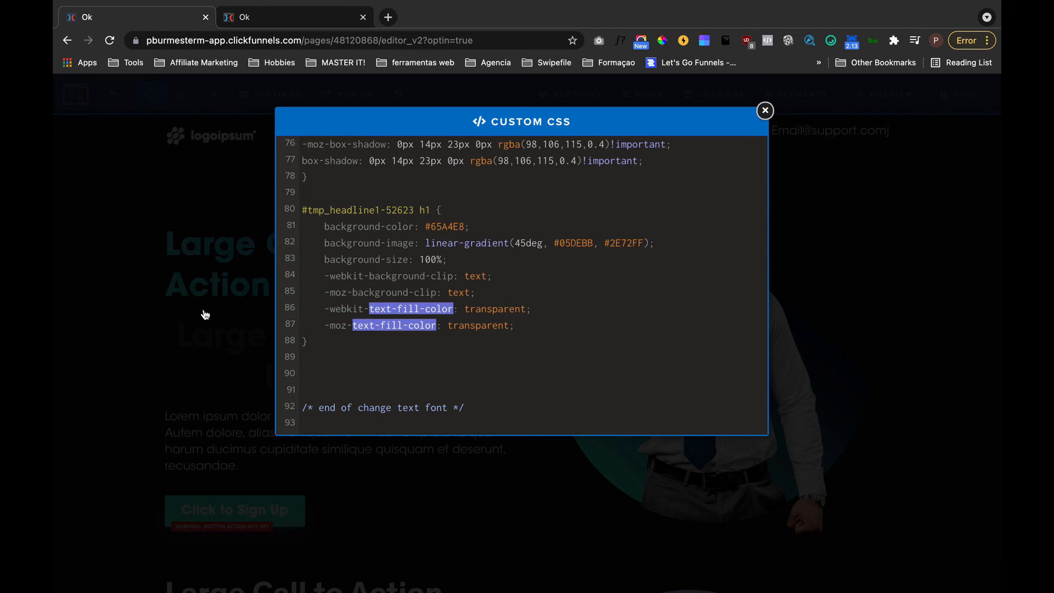
pyautogui.moveTo(290, 341)
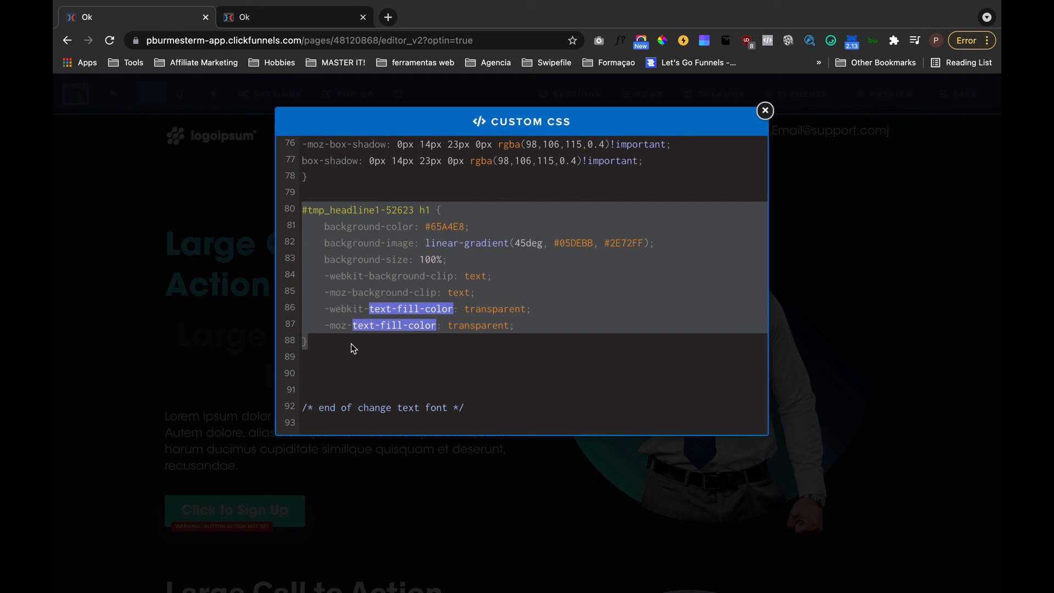
pyautogui.click(765, 110)
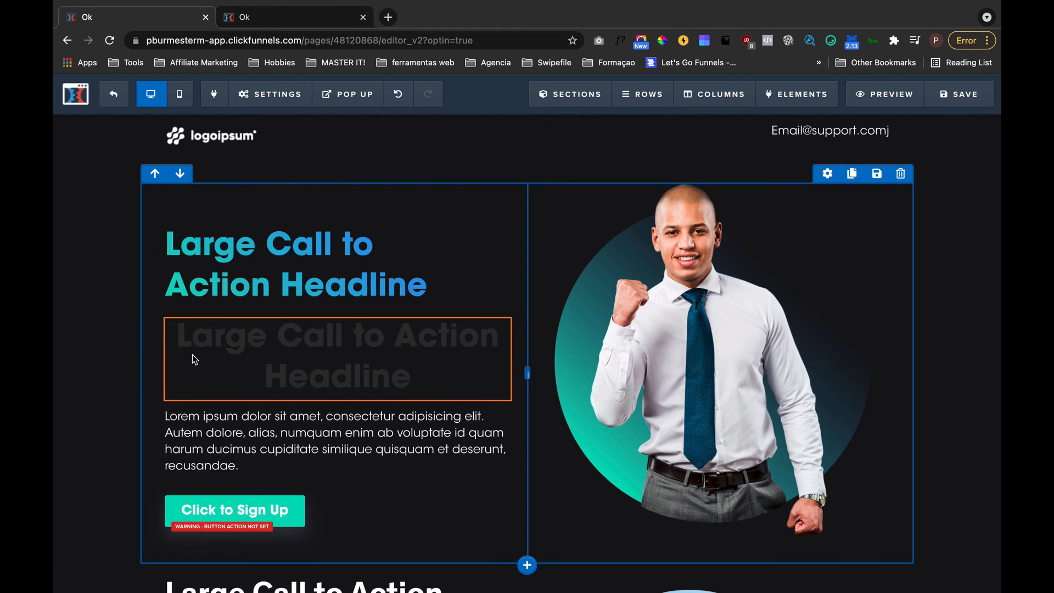